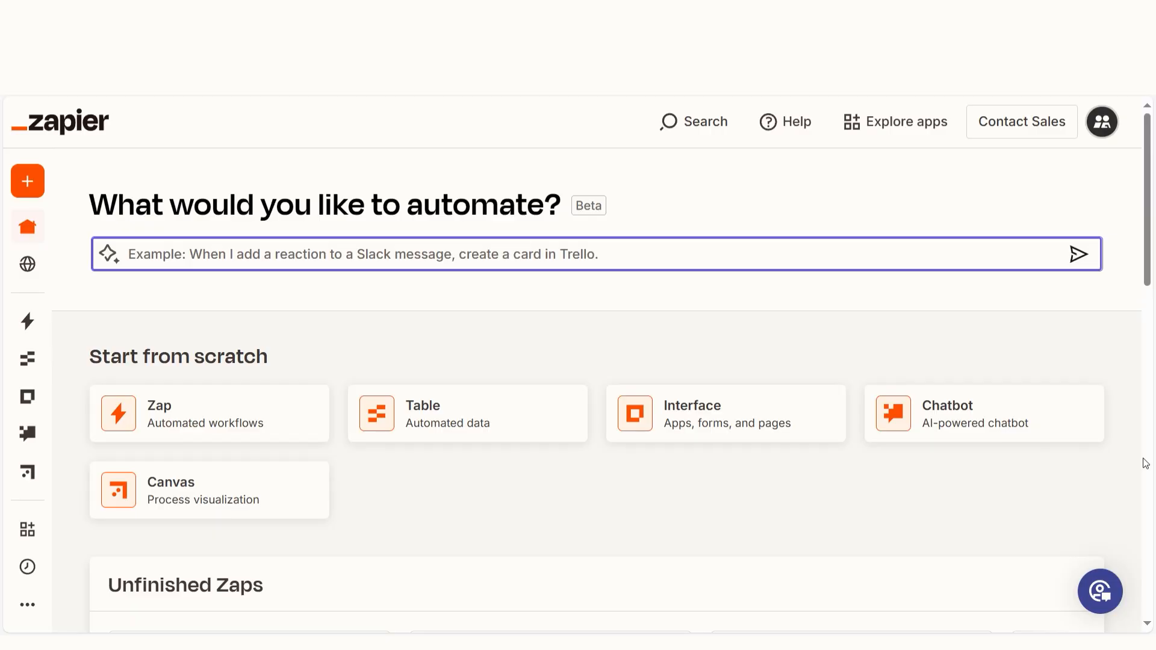
Step: Describe the automation as 'jotf...' and build the suggested JotForm-to-Excel Zap
click(368, 254)
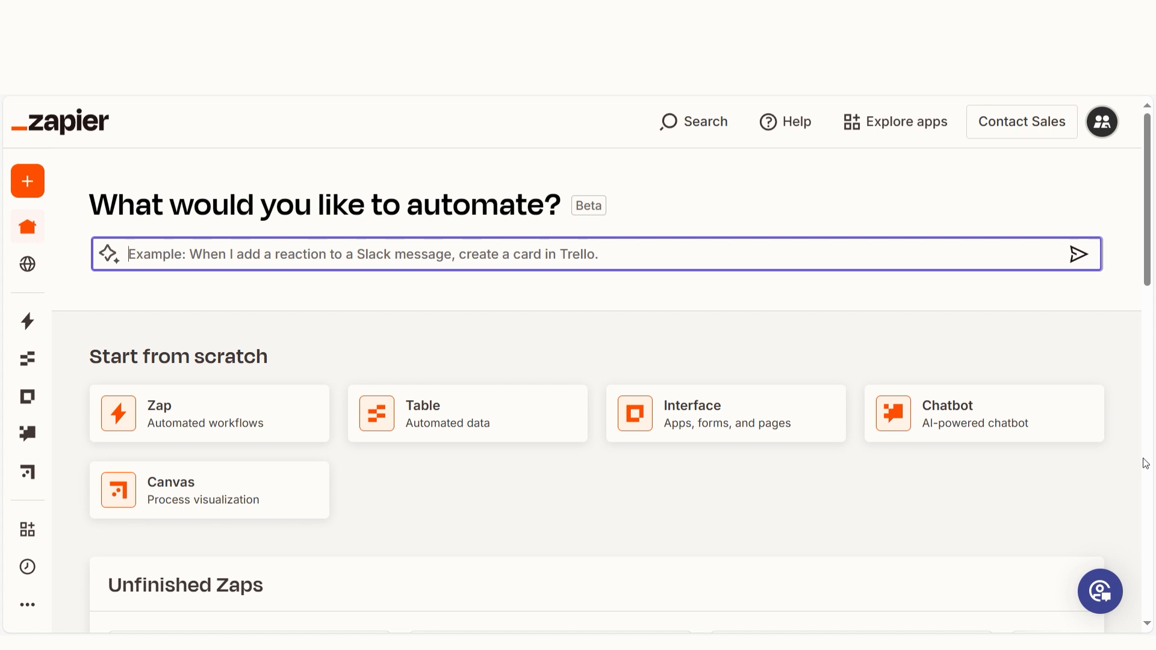
text(jotform to microsoft excel)
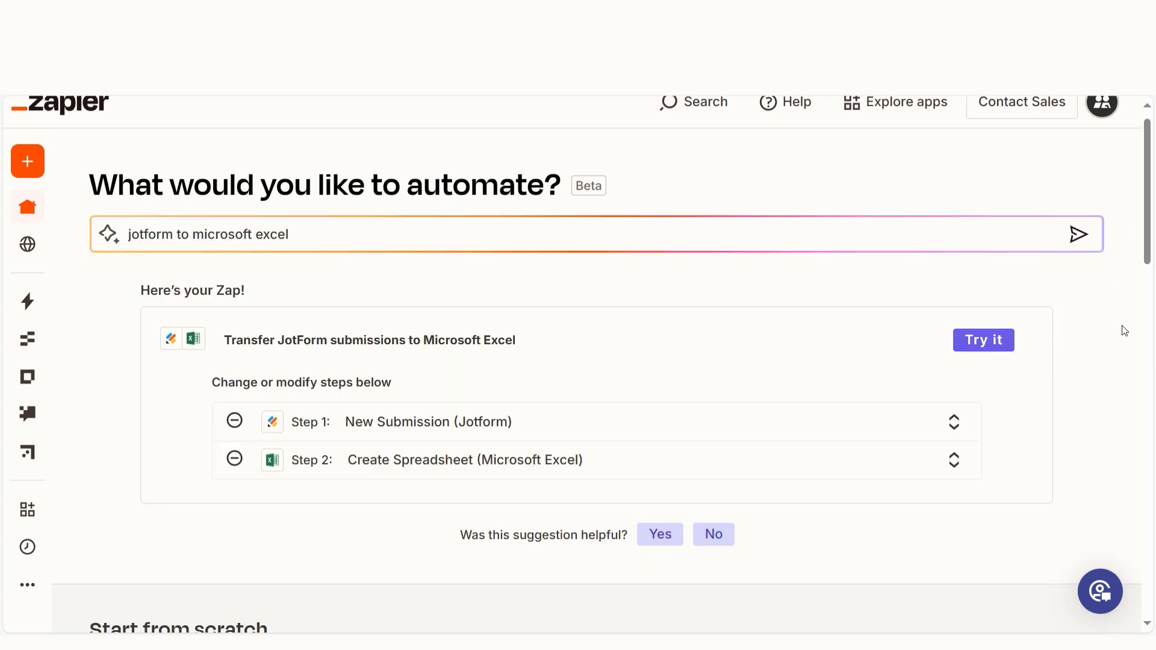
click(982, 340)
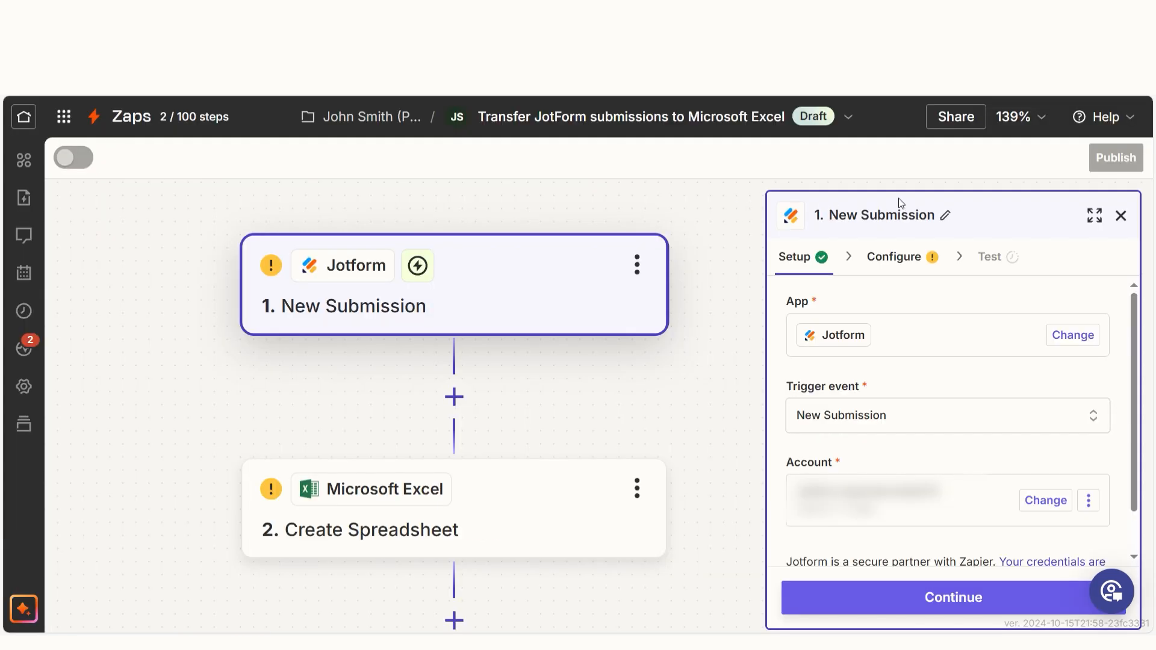
Step: Connect the trigger to a Jotform account, allowing Zapier access in the authorization window
click(1094, 215)
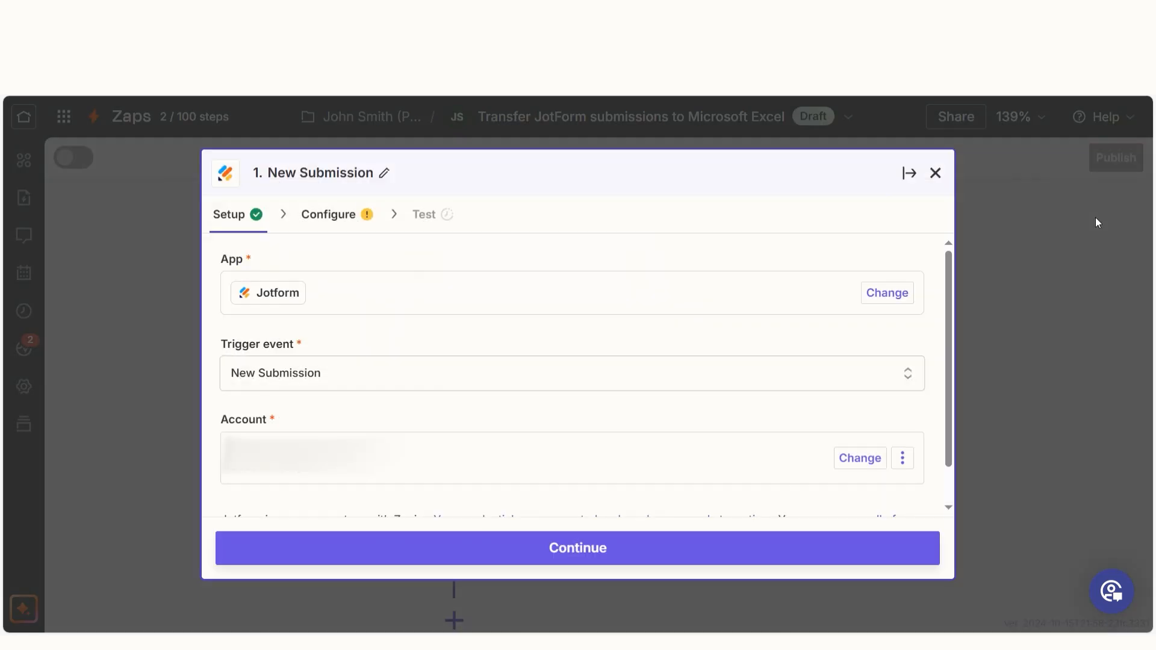
mouse_move(981, 241)
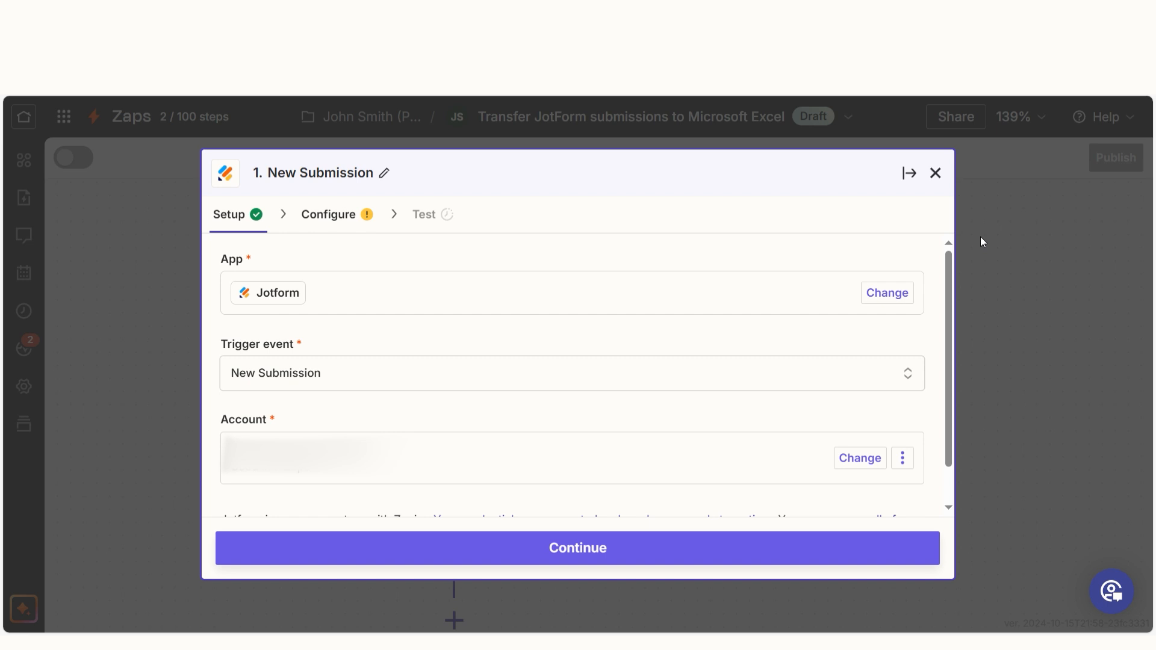
mouse_move(984, 255)
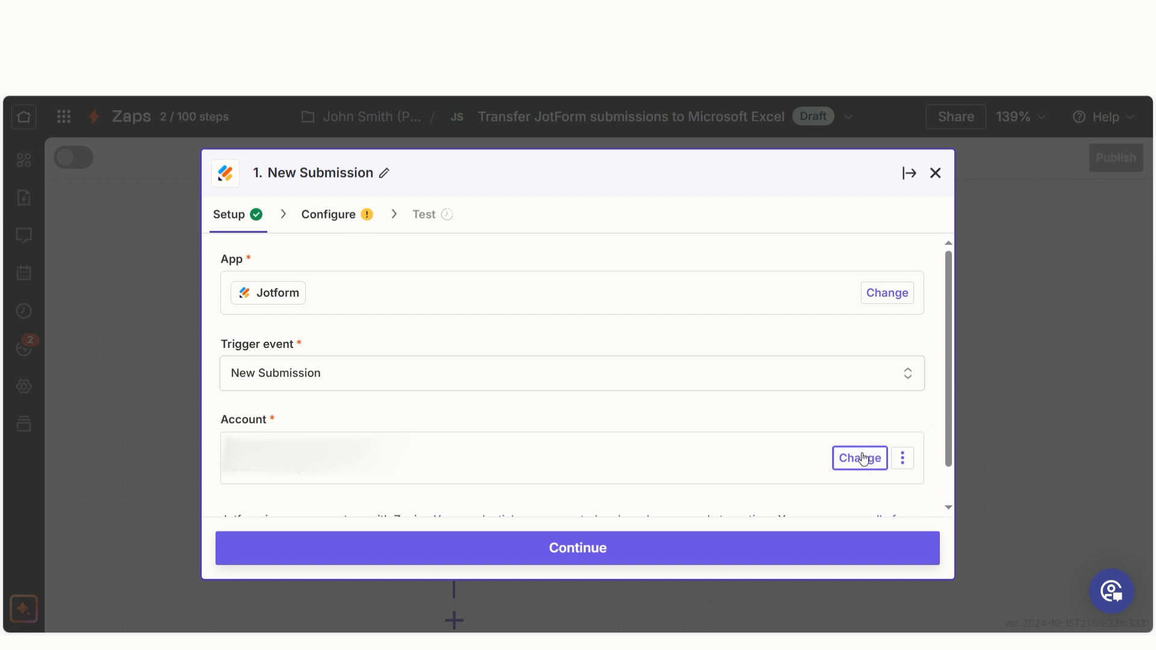
click(858, 457)
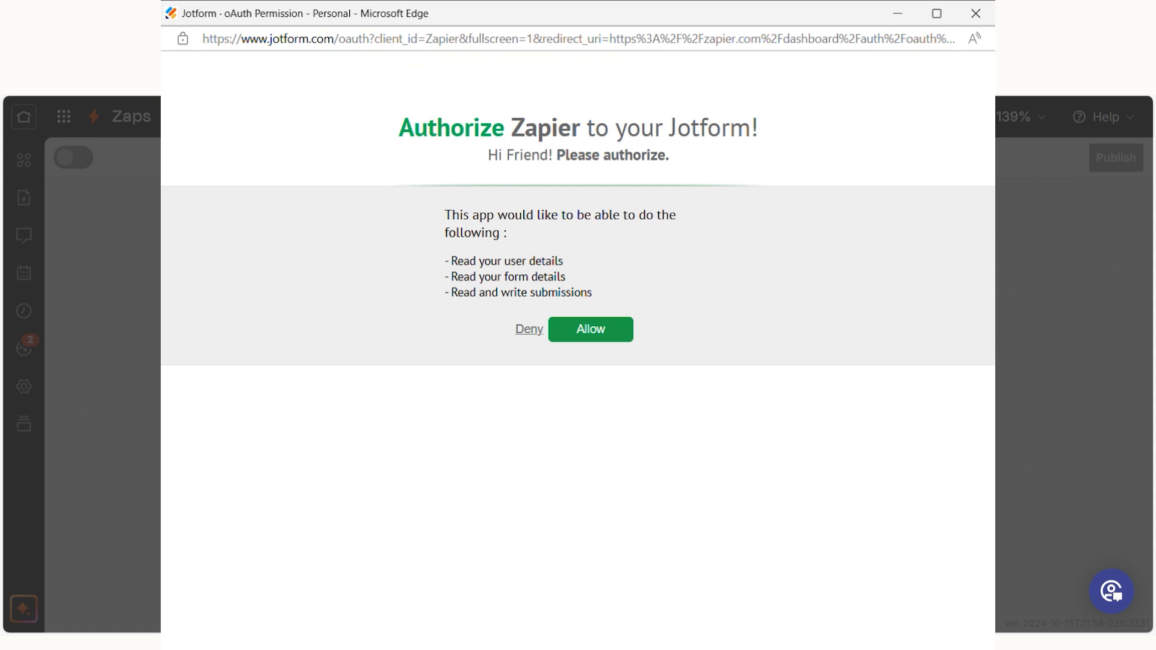
click(590, 330)
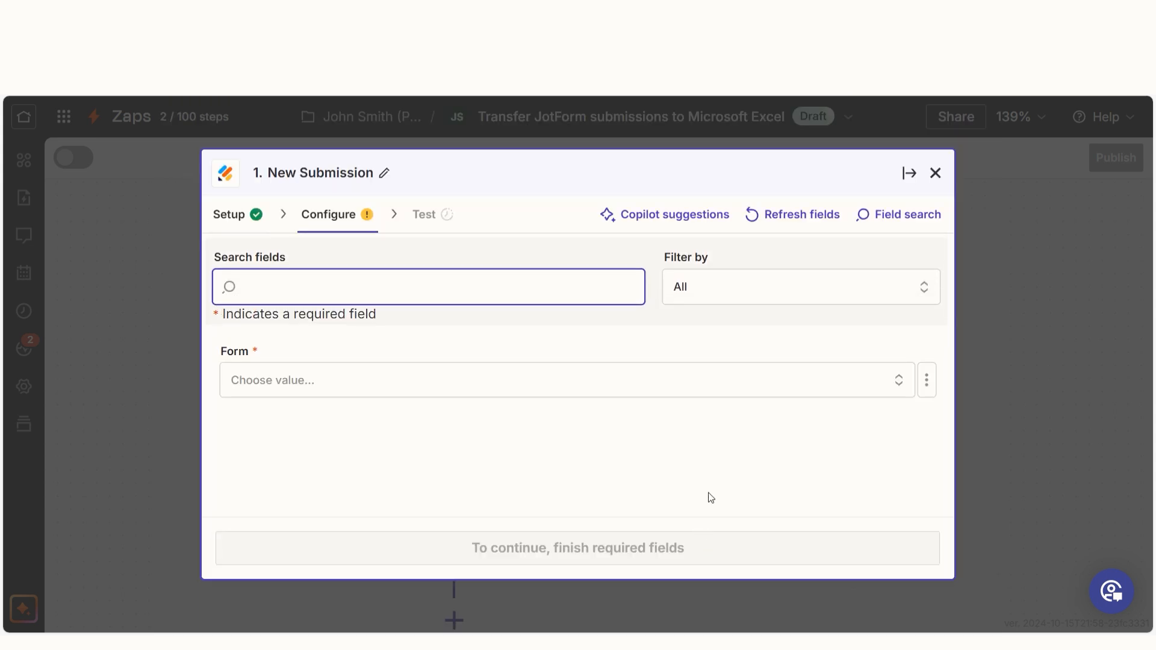
Step: Watch the 'Zapier Forms' form and test the trigger to pull a recent submission
click(567, 379)
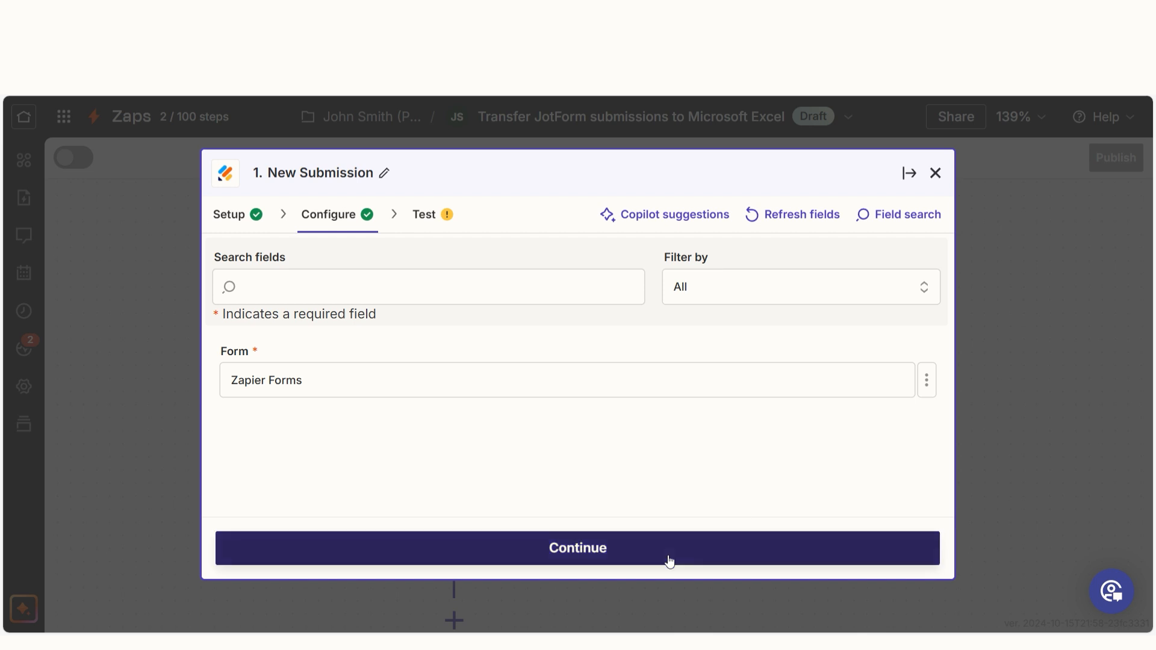
click(577, 546)
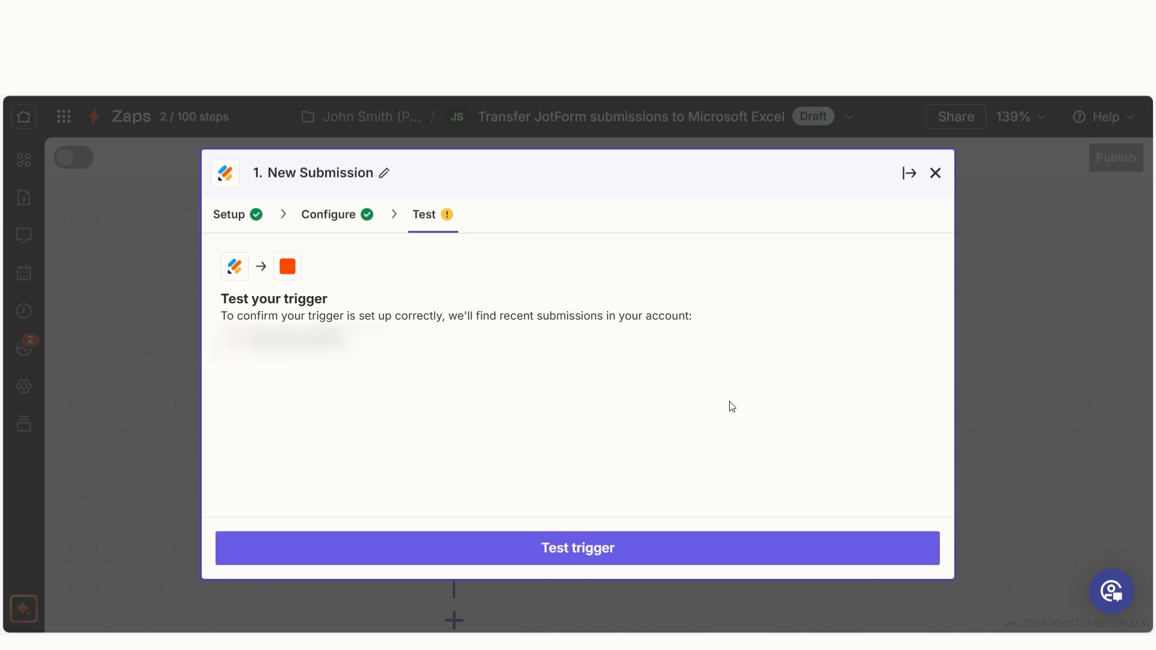
mouse_move(651, 526)
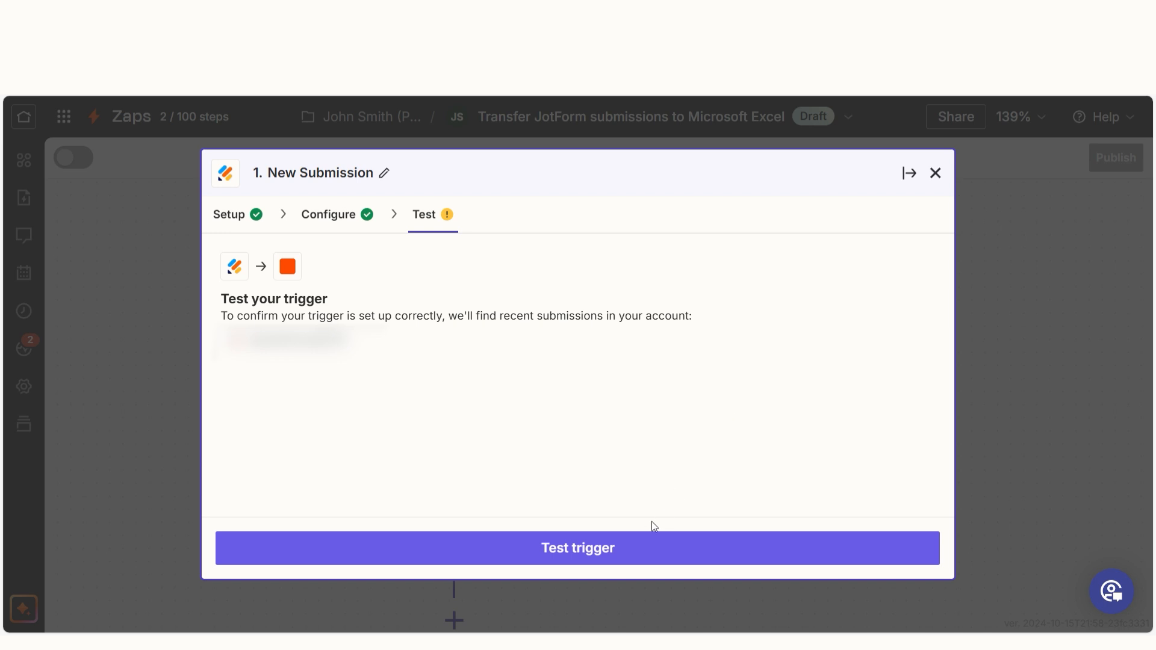
click(577, 548)
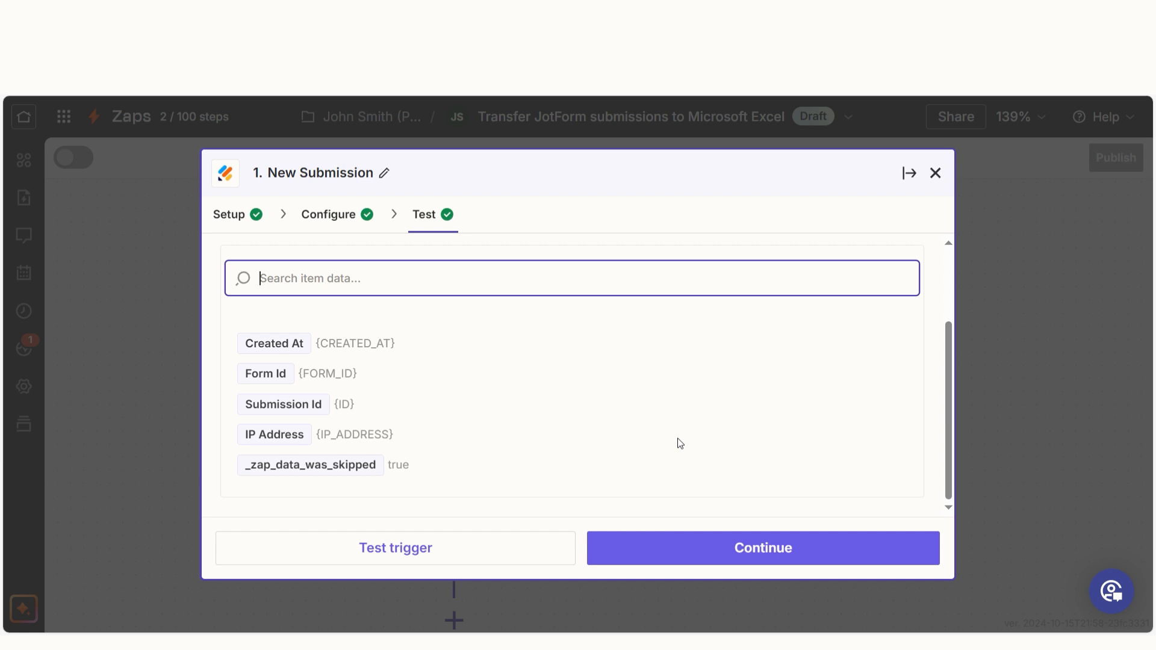
mouse_move(721, 518)
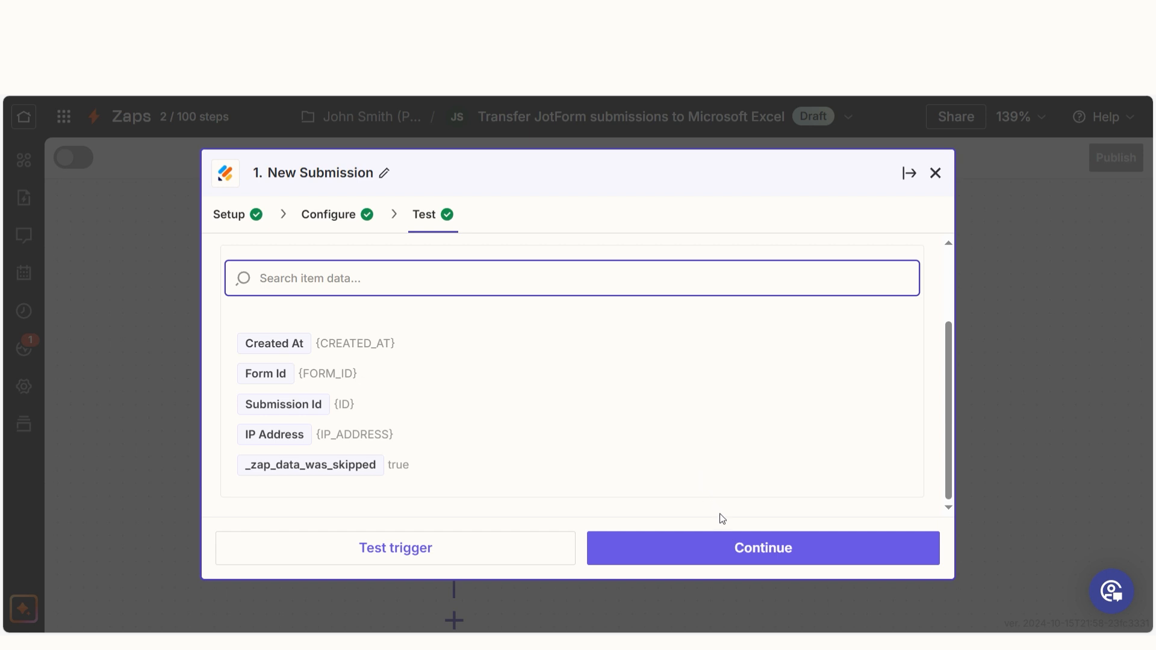
Step: Move to the Create Spreadsheet step and connect a Microsoft Excel account
click(762, 547)
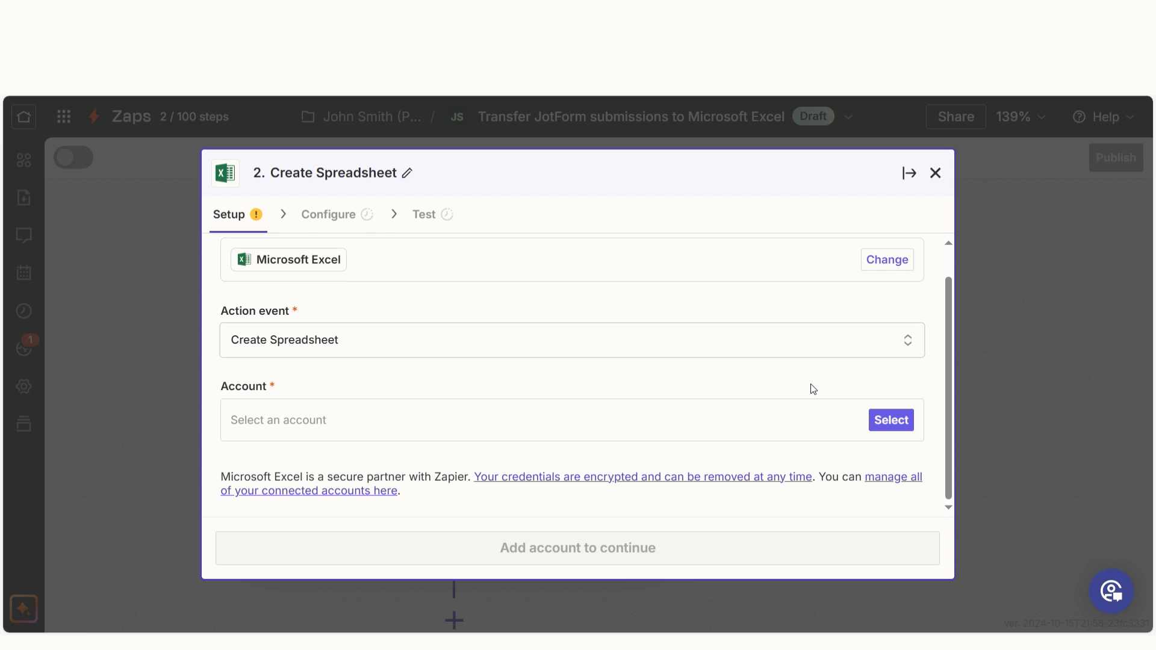
click(890, 419)
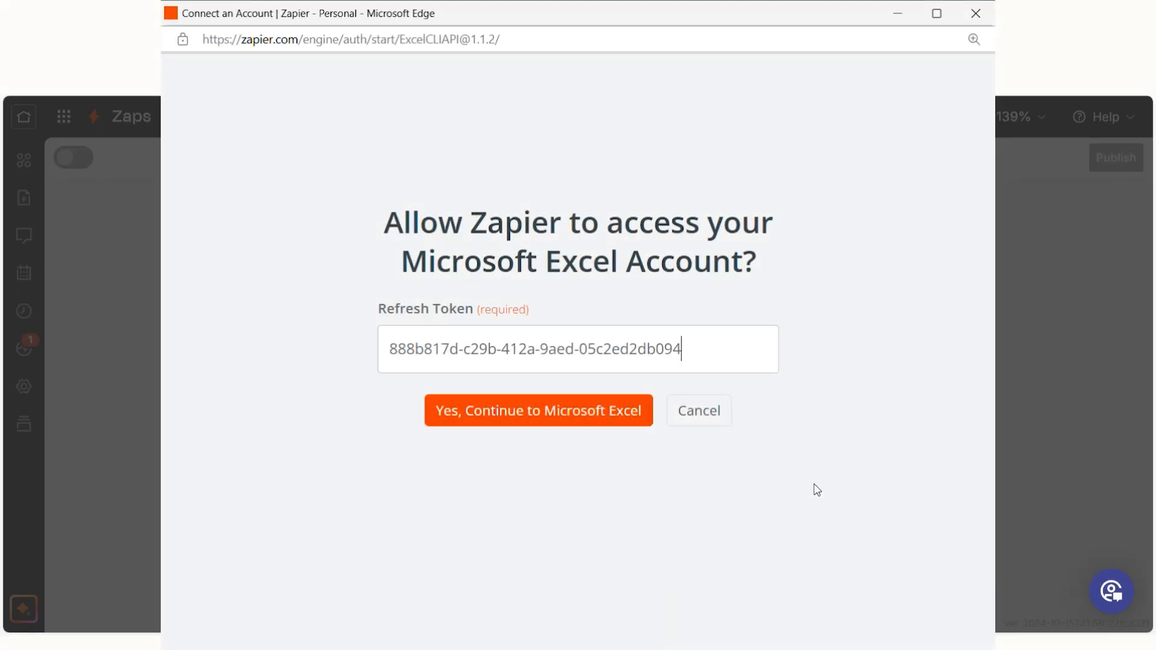
click(537, 411)
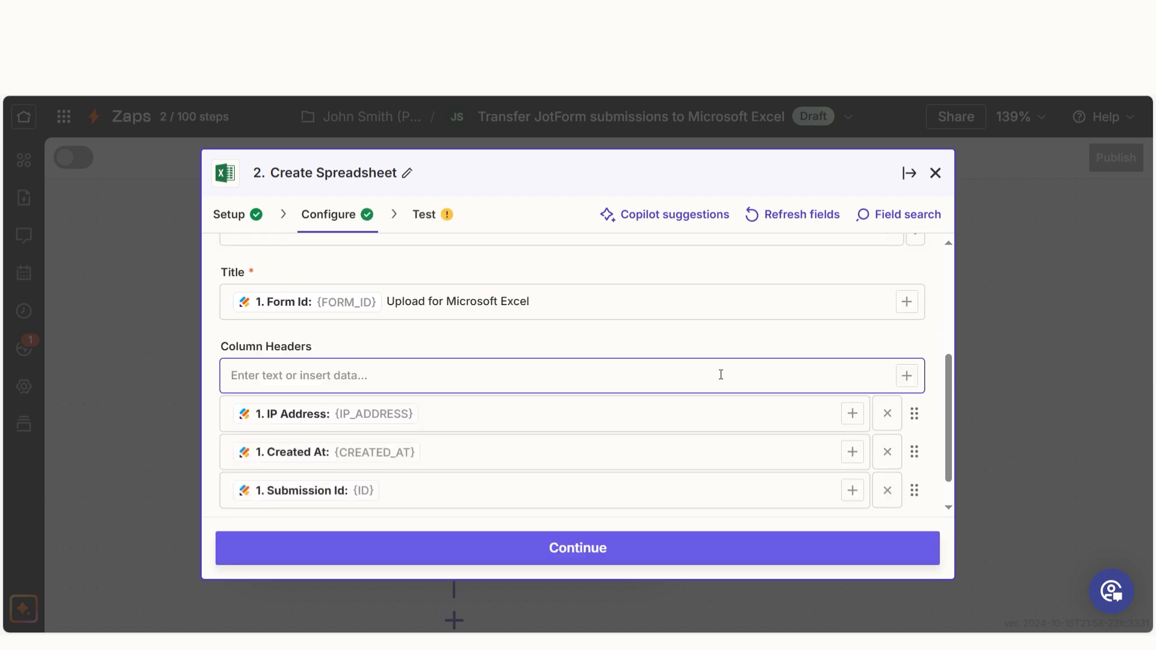
Step: Test the Create Spreadsheet step with its mapped title and headers, then publish the Zap
click(577, 547)
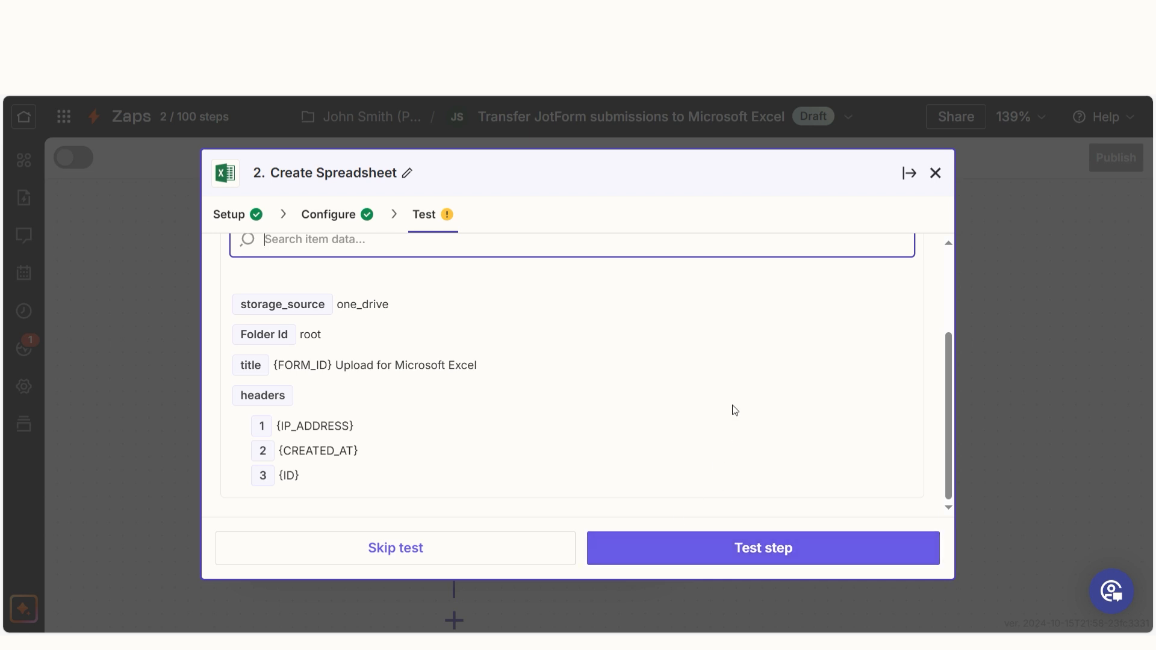
click(762, 548)
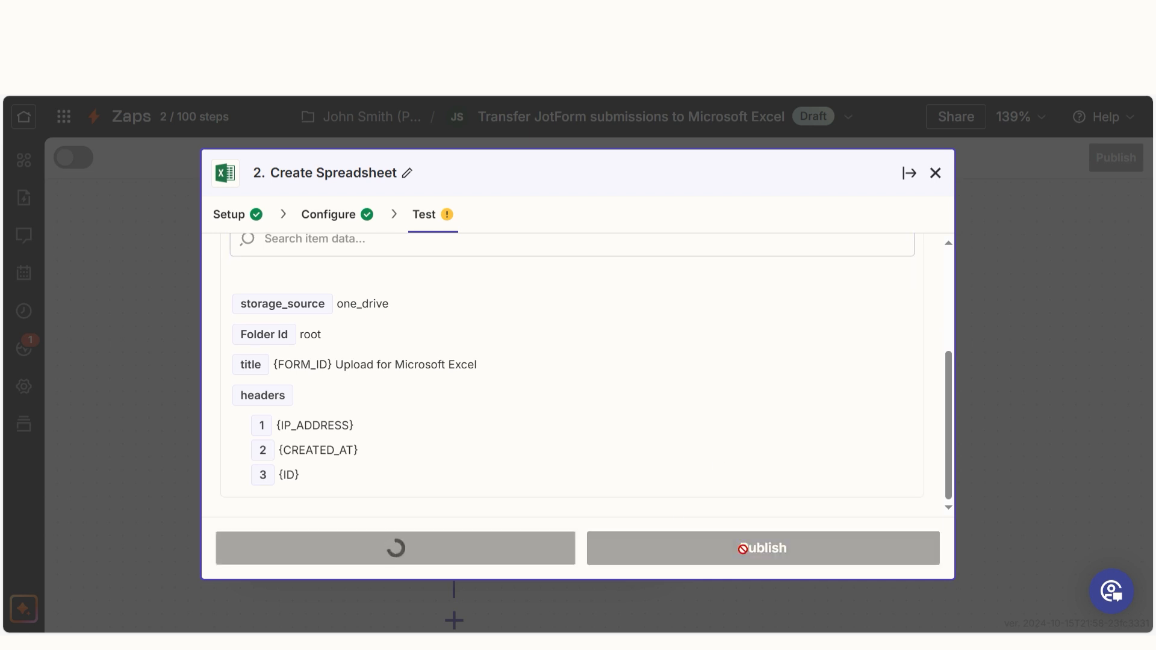